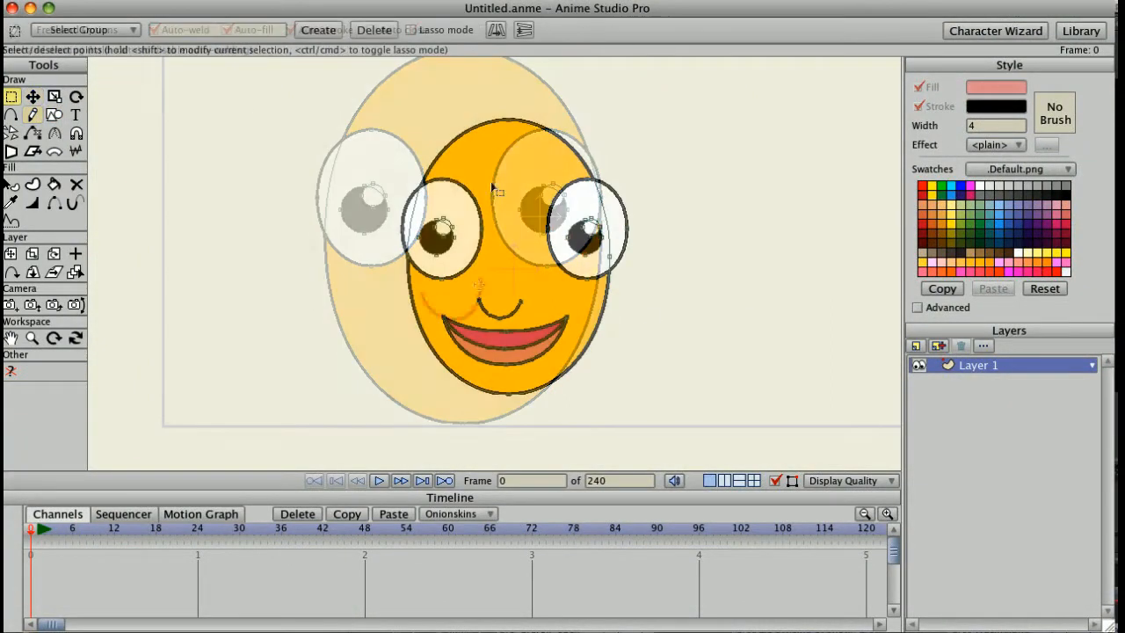
Start a new empty scene from the File menu.
click(54, 97)
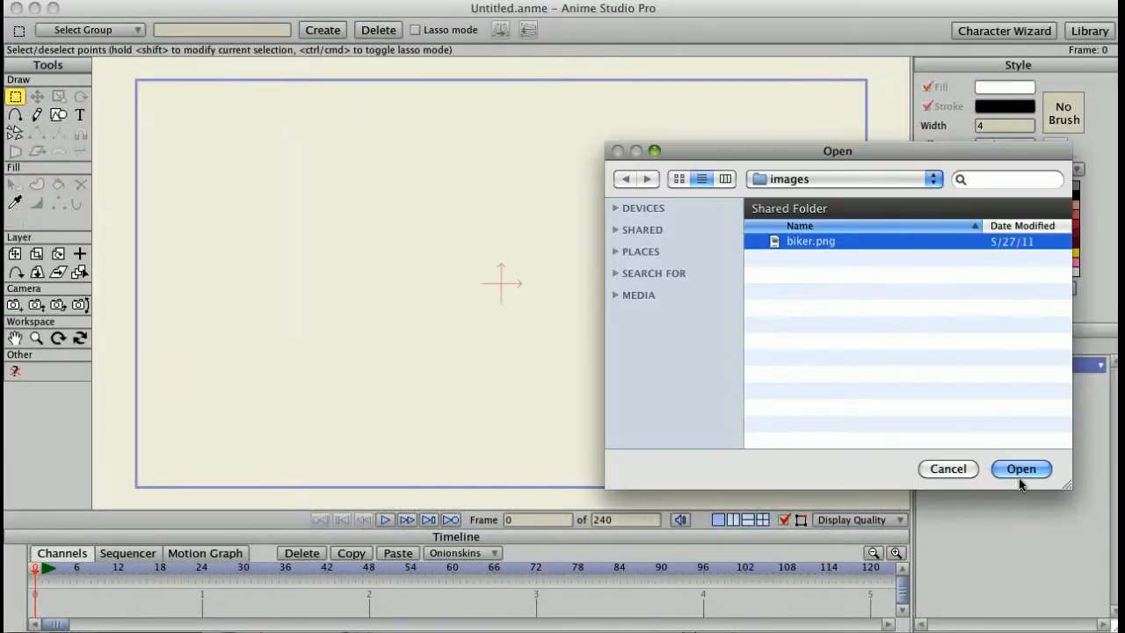
Import biker.png and trace it with the Color option into a new vector layer.
click(1019, 468)
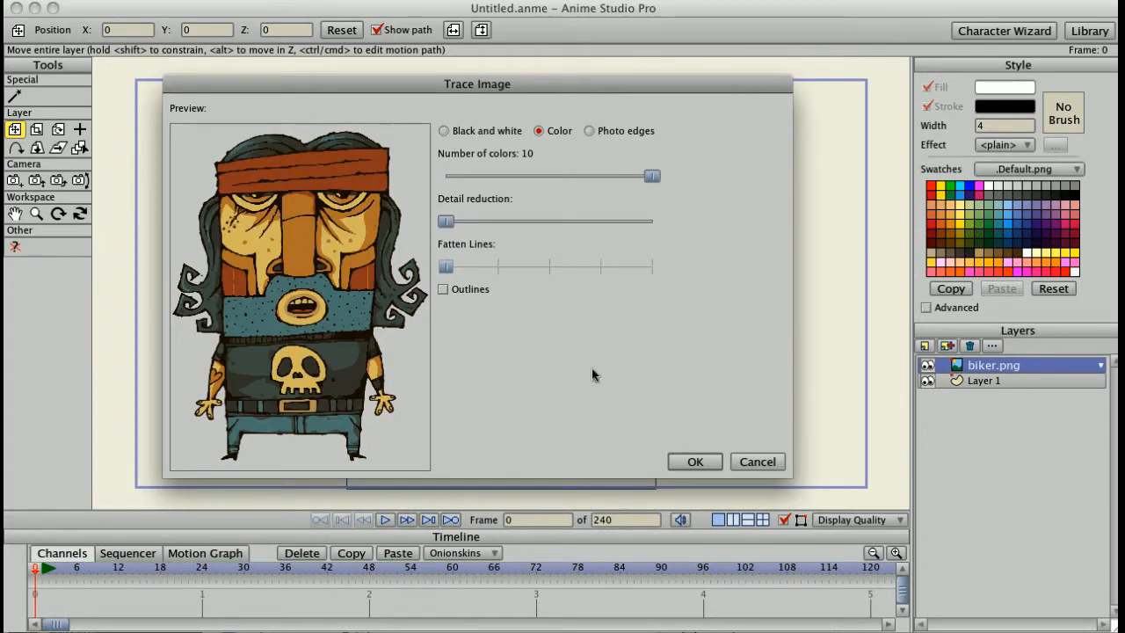
click(695, 460)
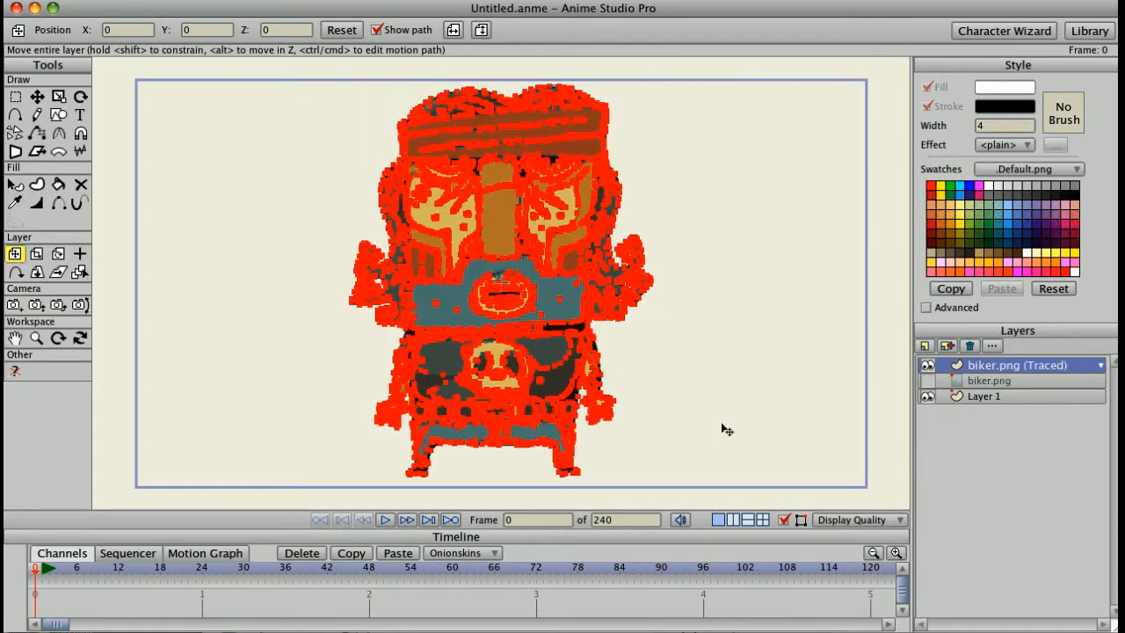
mouse_move(703, 401)
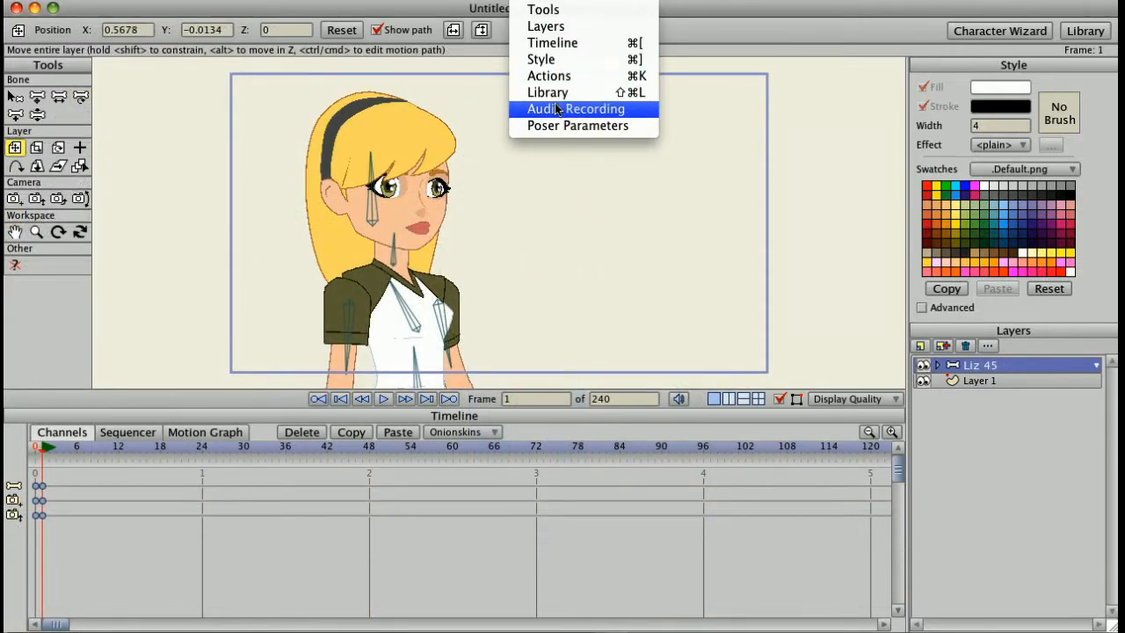
Record a voice clip and set the Mouth layer's switch audio sync source to Untitled.wav.
click(576, 109)
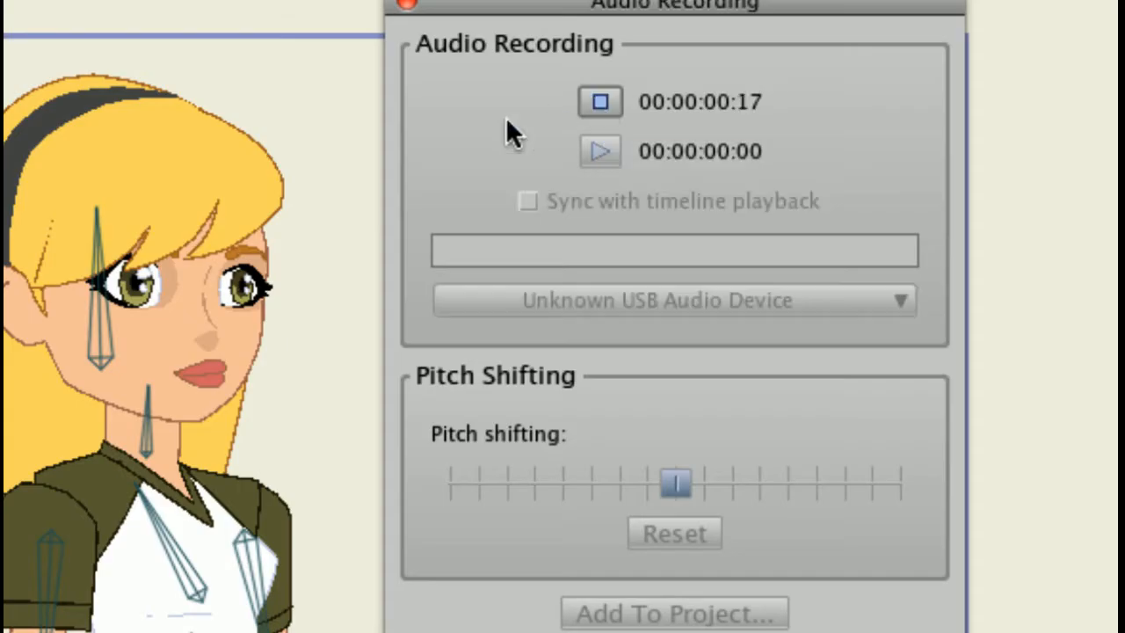
drag(676, 484, 734, 483)
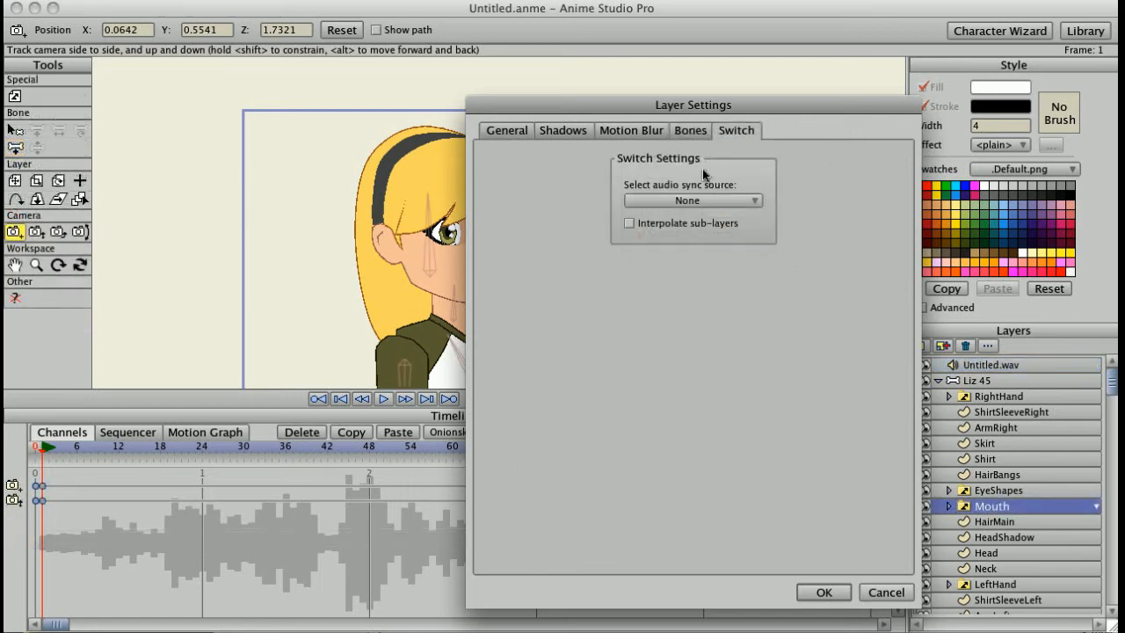
click(693, 200)
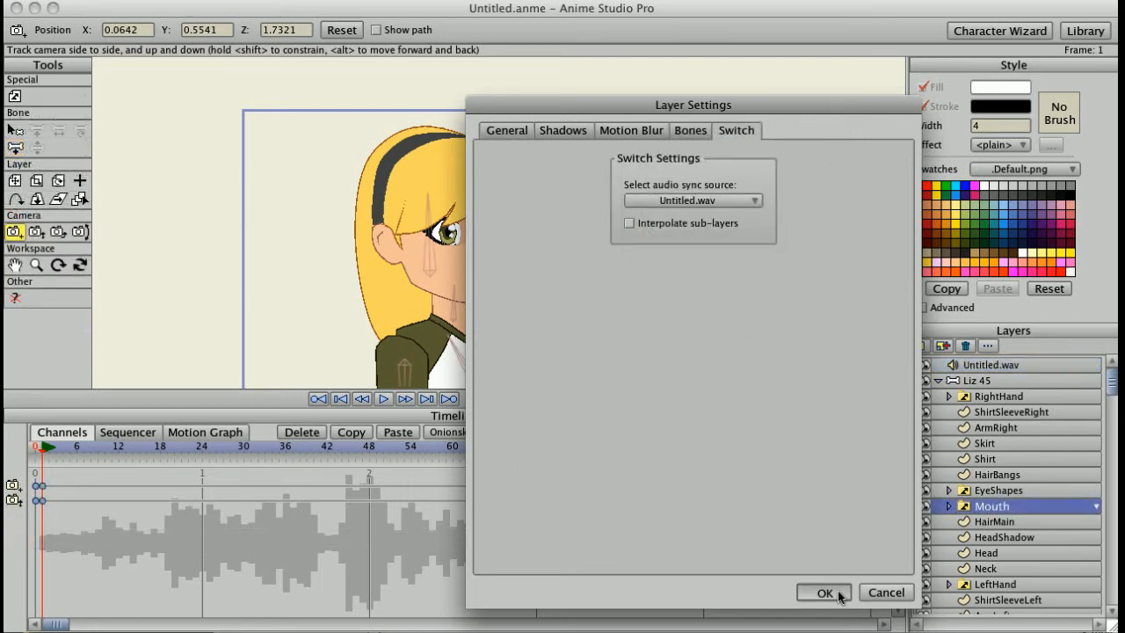
click(822, 592)
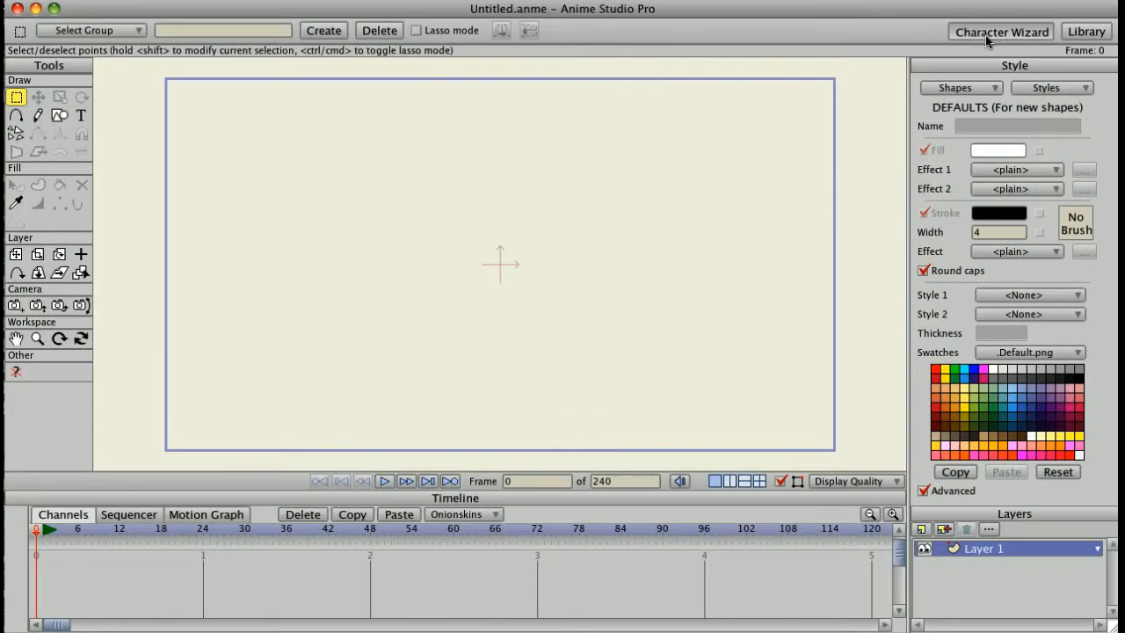
In the Character Wizard choose the long-legged Green Creature with the Wave action.
click(1000, 32)
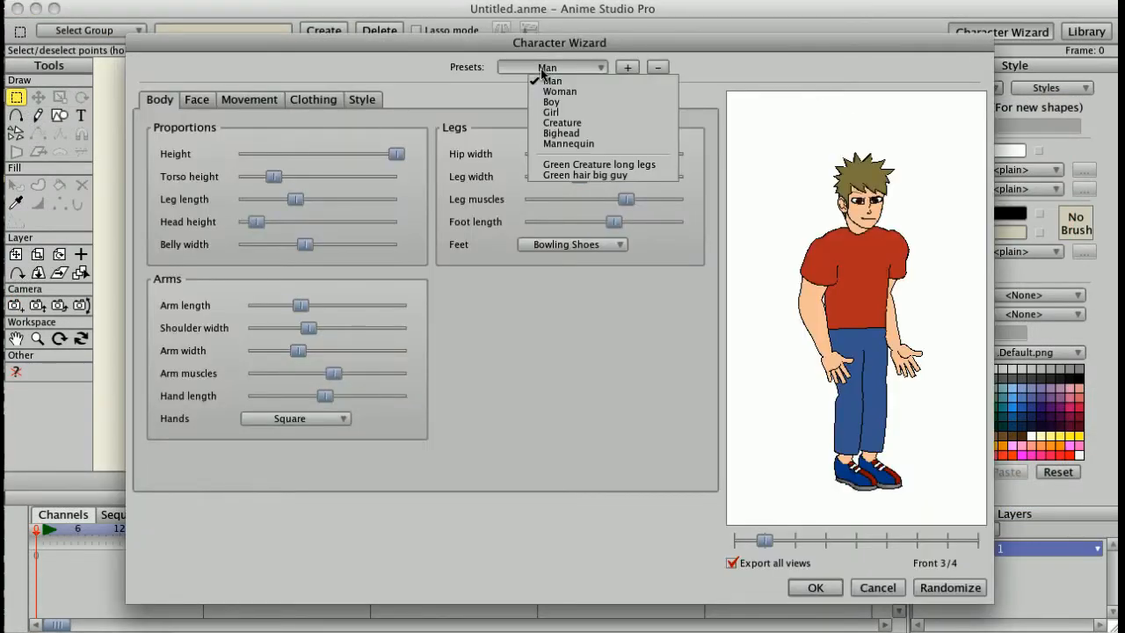
click(559, 91)
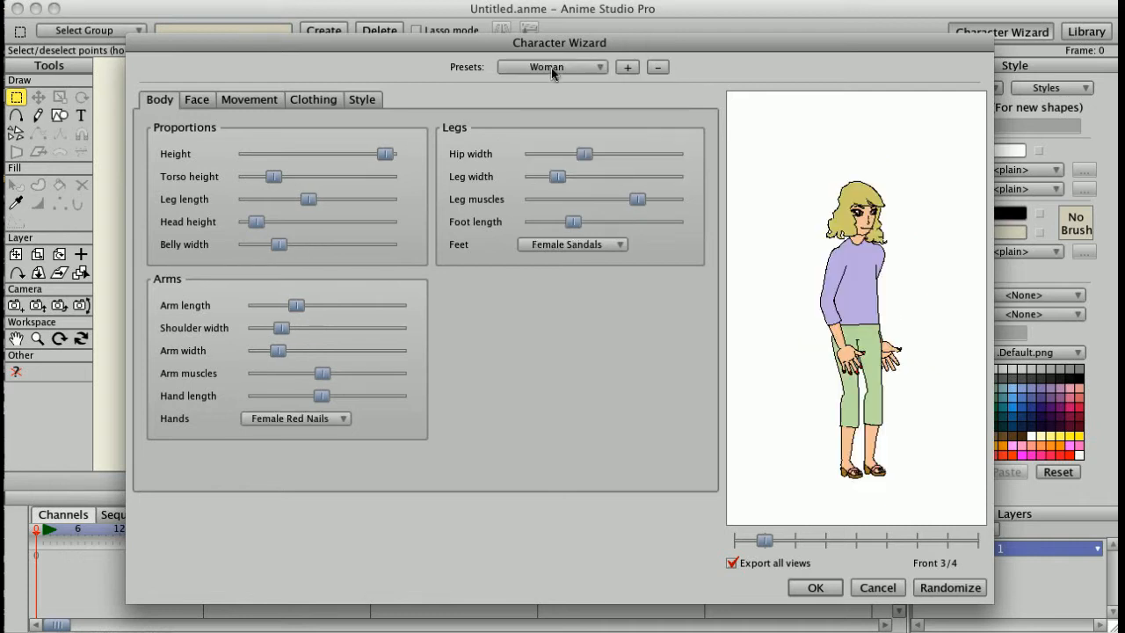
click(196, 98)
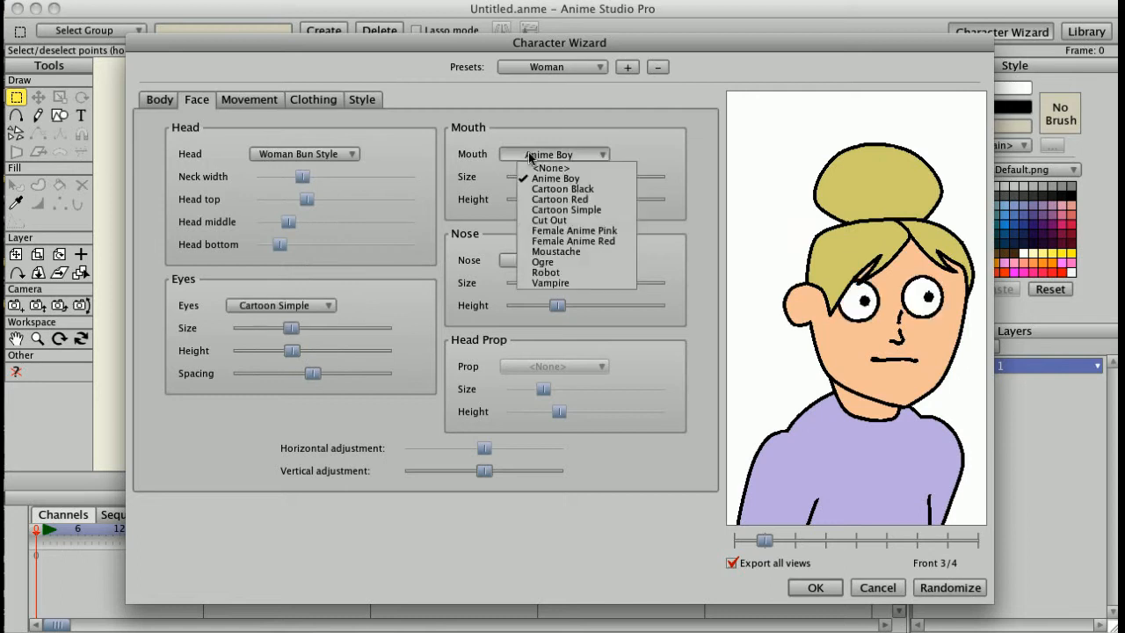
click(583, 241)
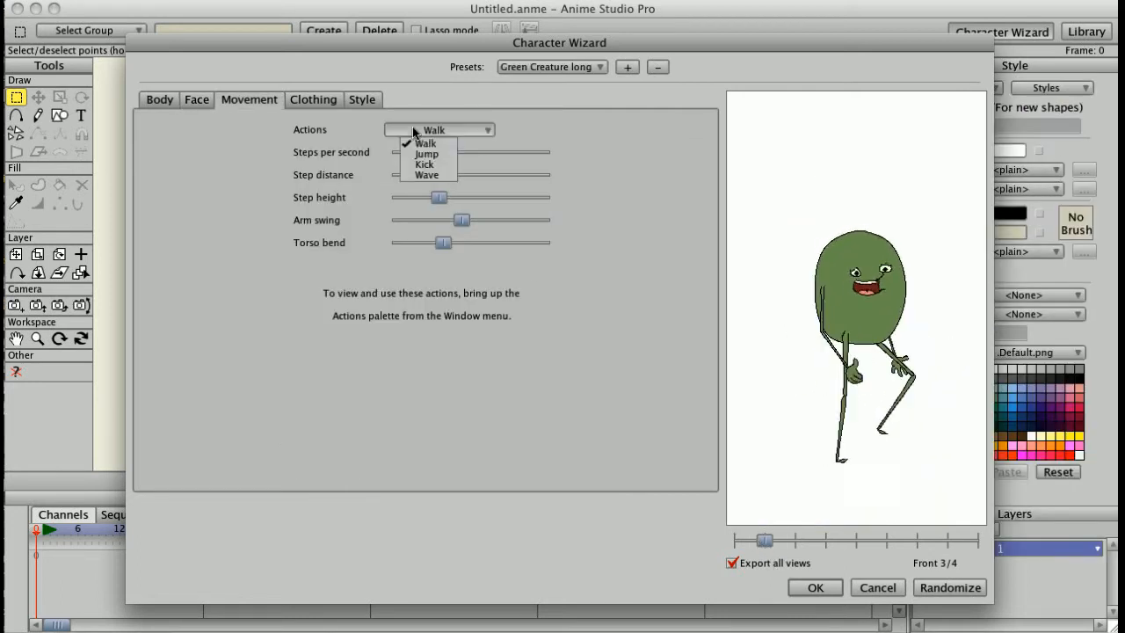
click(426, 155)
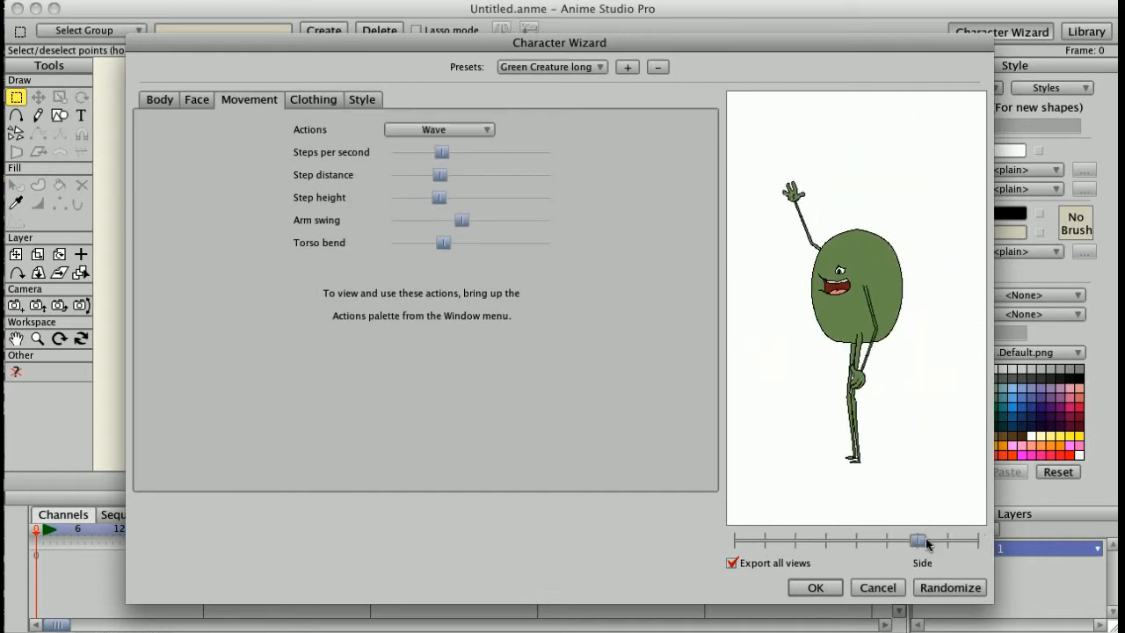
Turn the character preview to view the creature from other angles.
drag(918, 541, 825, 541)
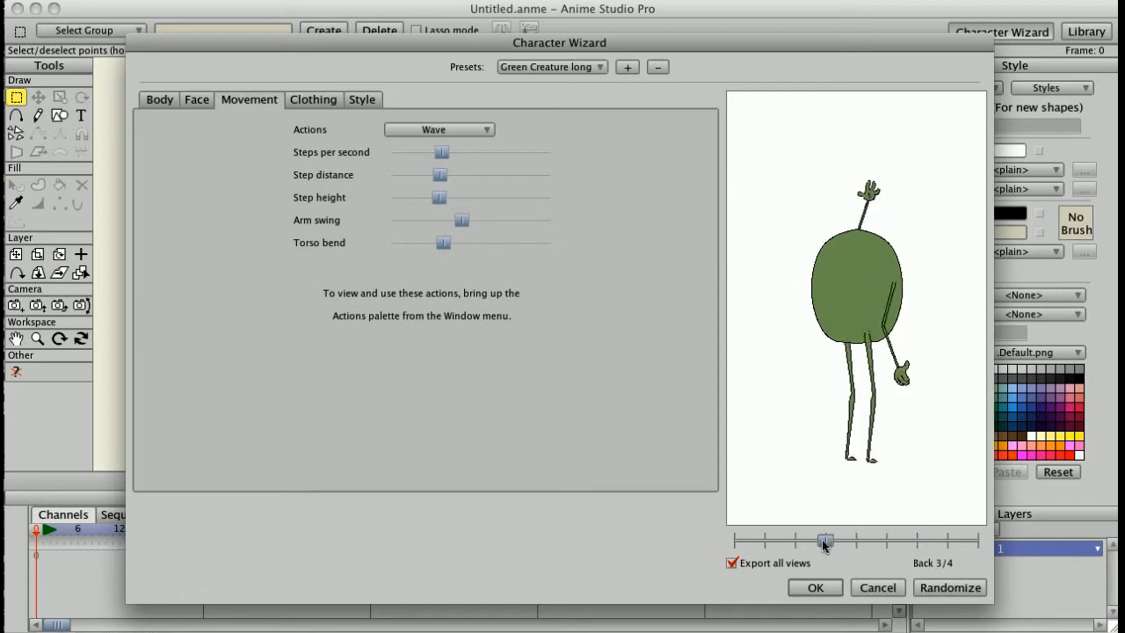
drag(824, 541, 735, 541)
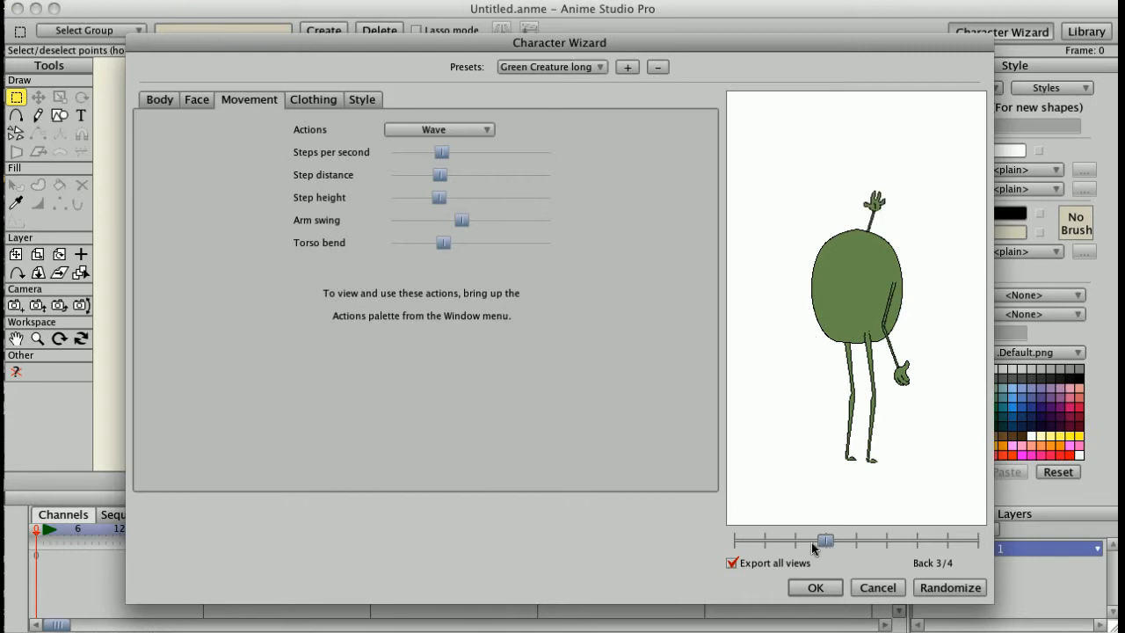
drag(826, 539, 763, 540)
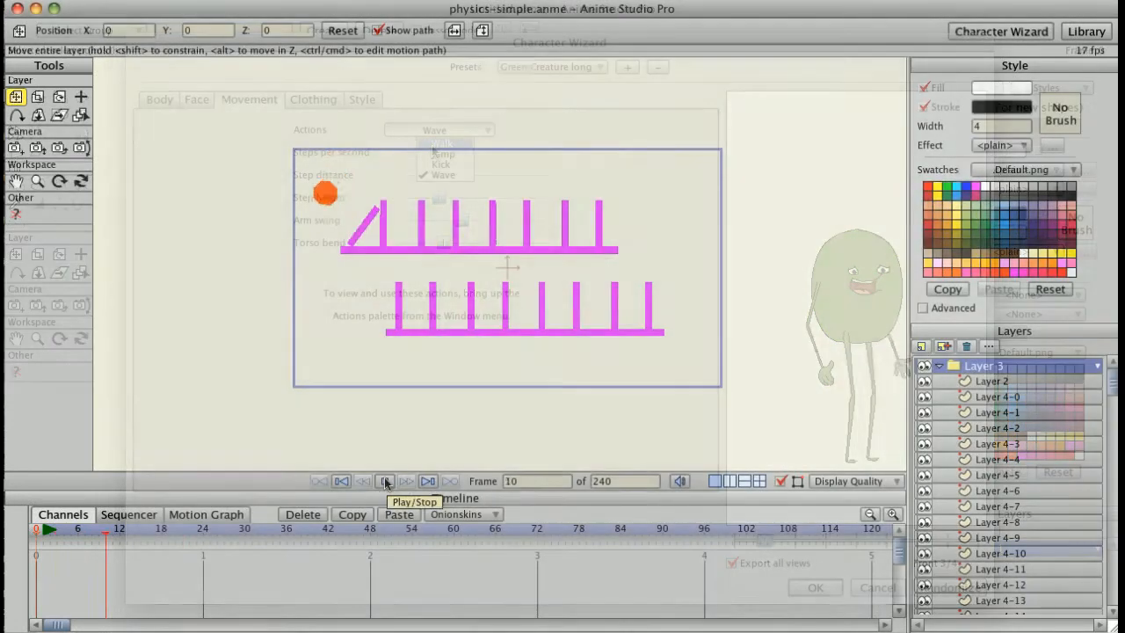
Play the falling-shapes simulation and the ragdoll sliding down the orange slope.
click(385, 482)
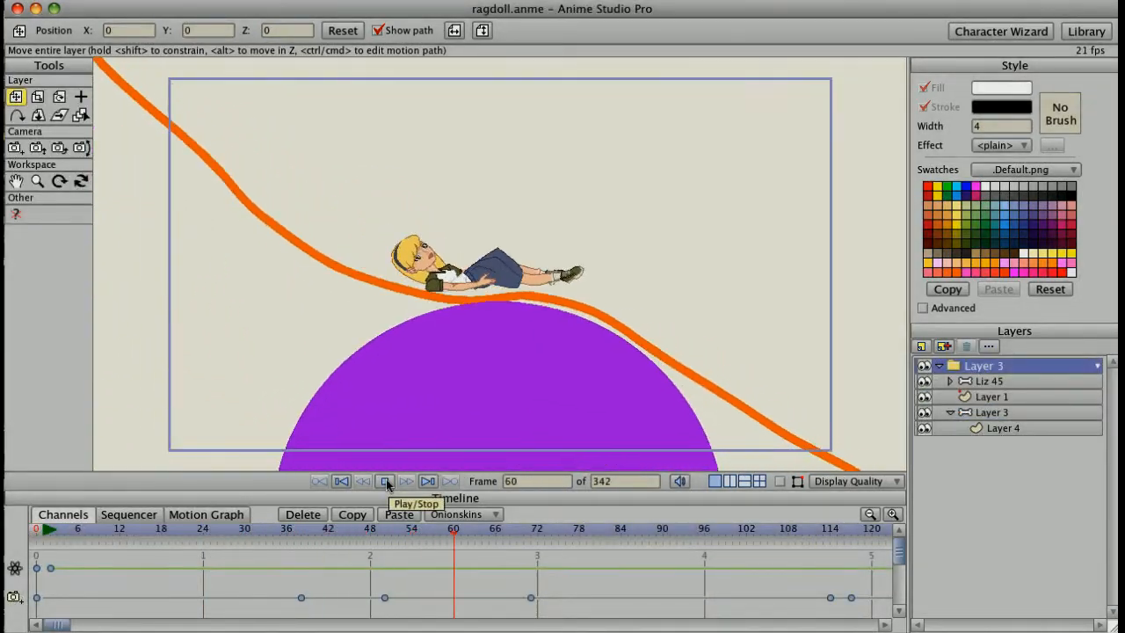
click(385, 482)
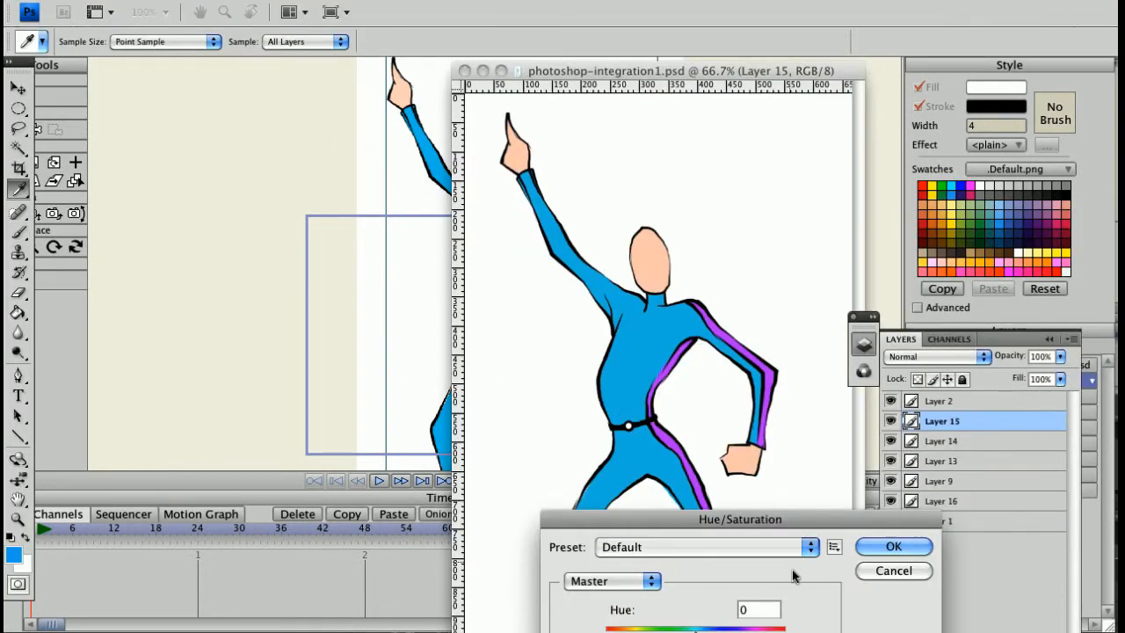
Apply the Hue/Saturation shift turning the dancer's blue suit pink with a green stripe.
click(942, 461)
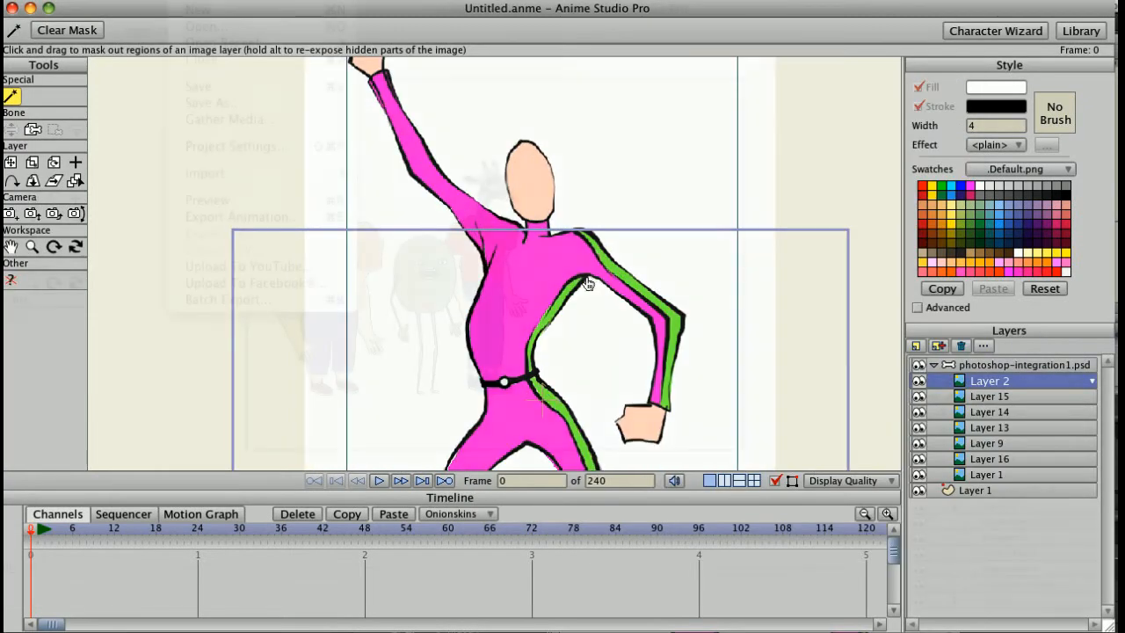
Set the project dimensions to a preset such as PAL D1/DV Widescreen.
click(232, 146)
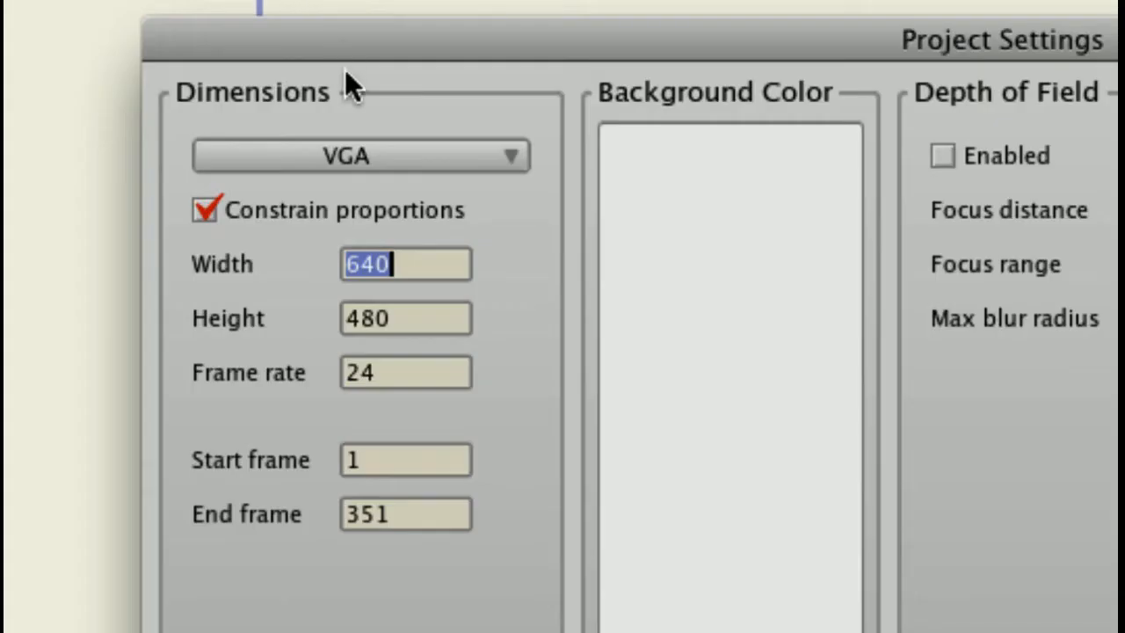
click(360, 155)
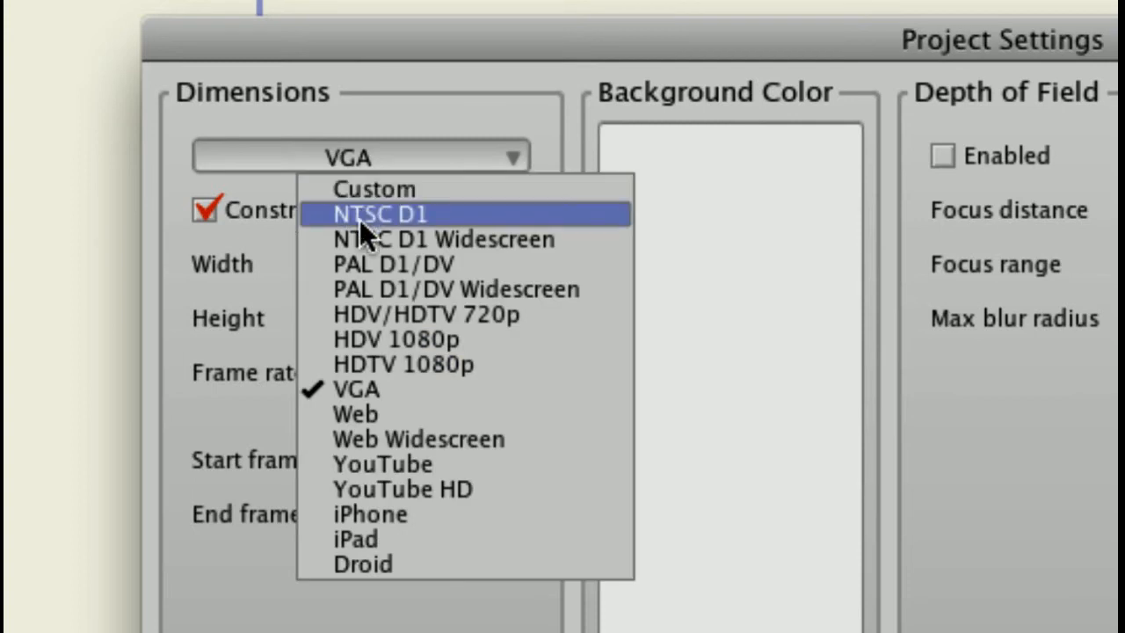
mouse_move(378, 288)
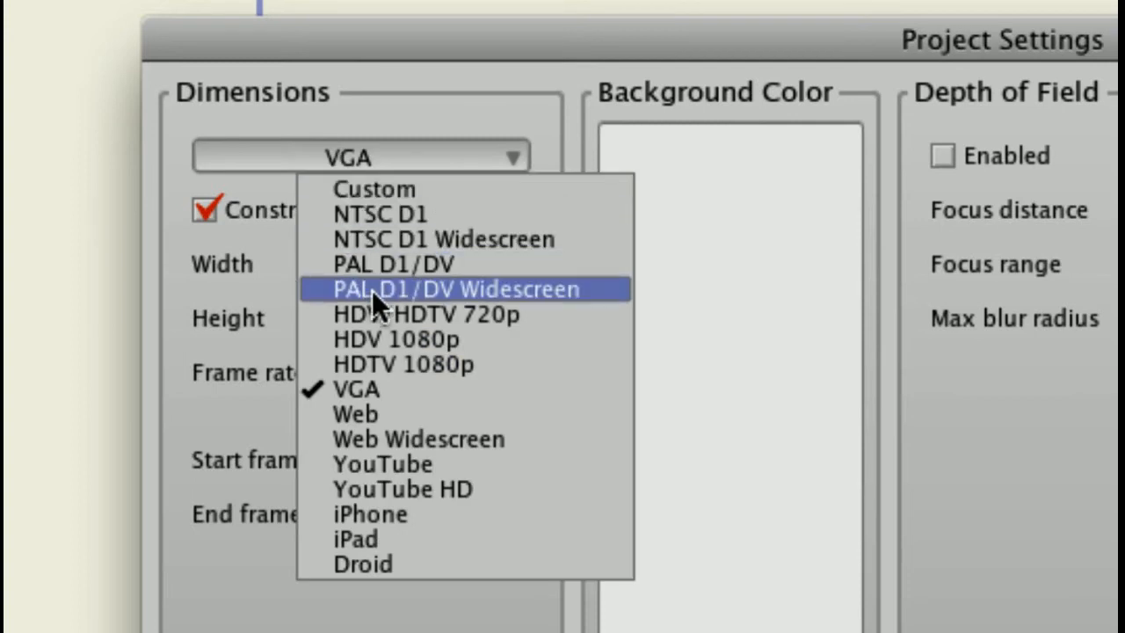
click(443, 239)
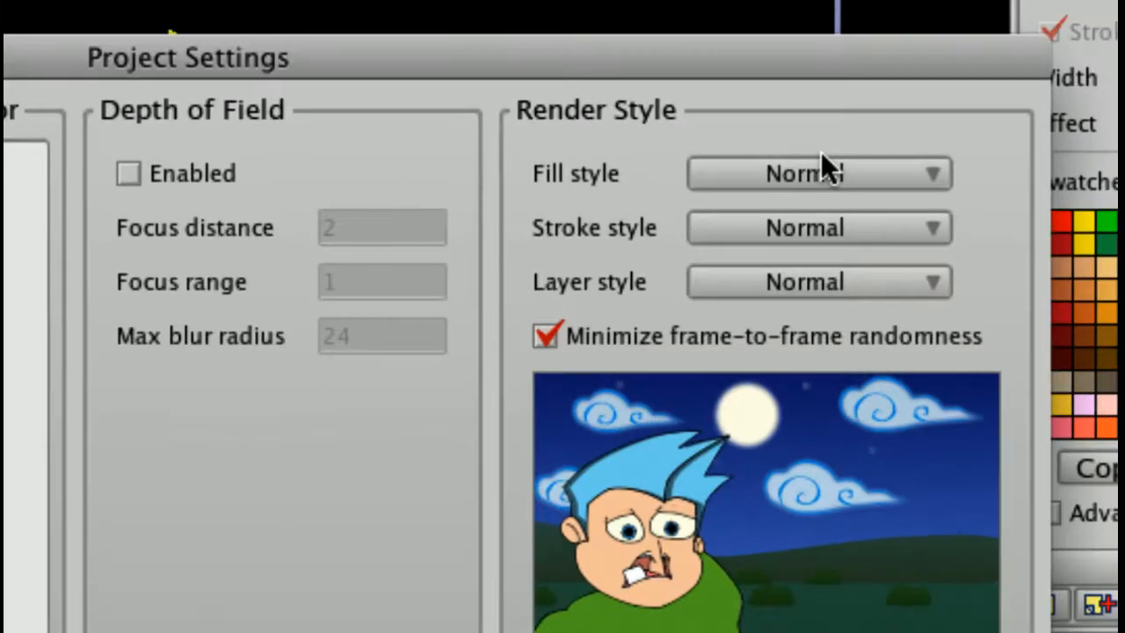
Show the Fill style choices under Render Style, currently Normal.
click(817, 175)
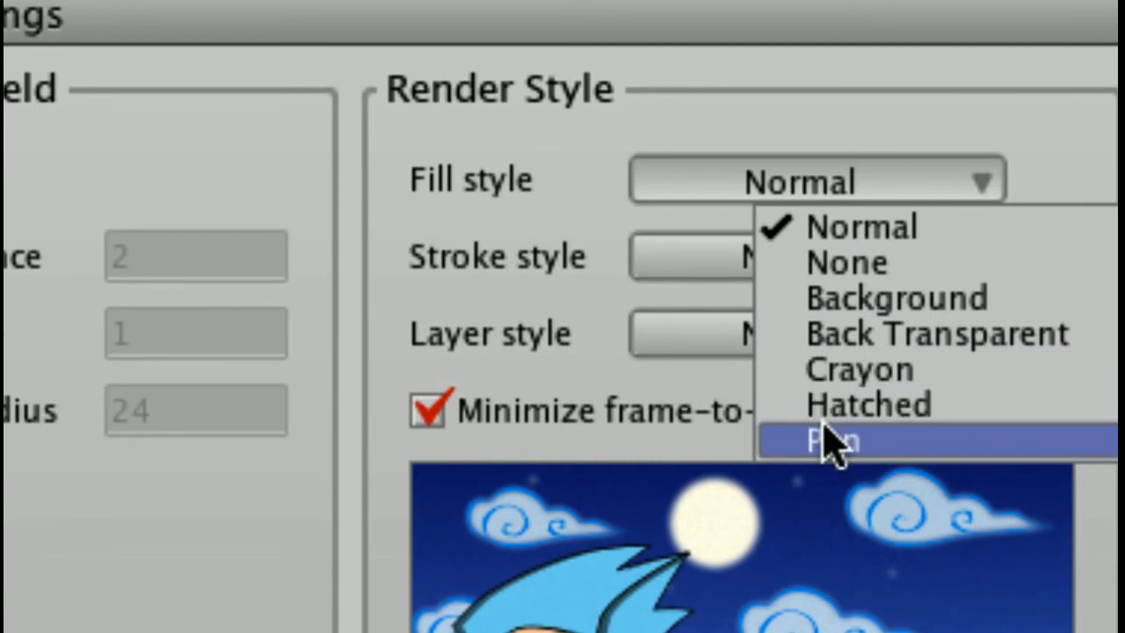